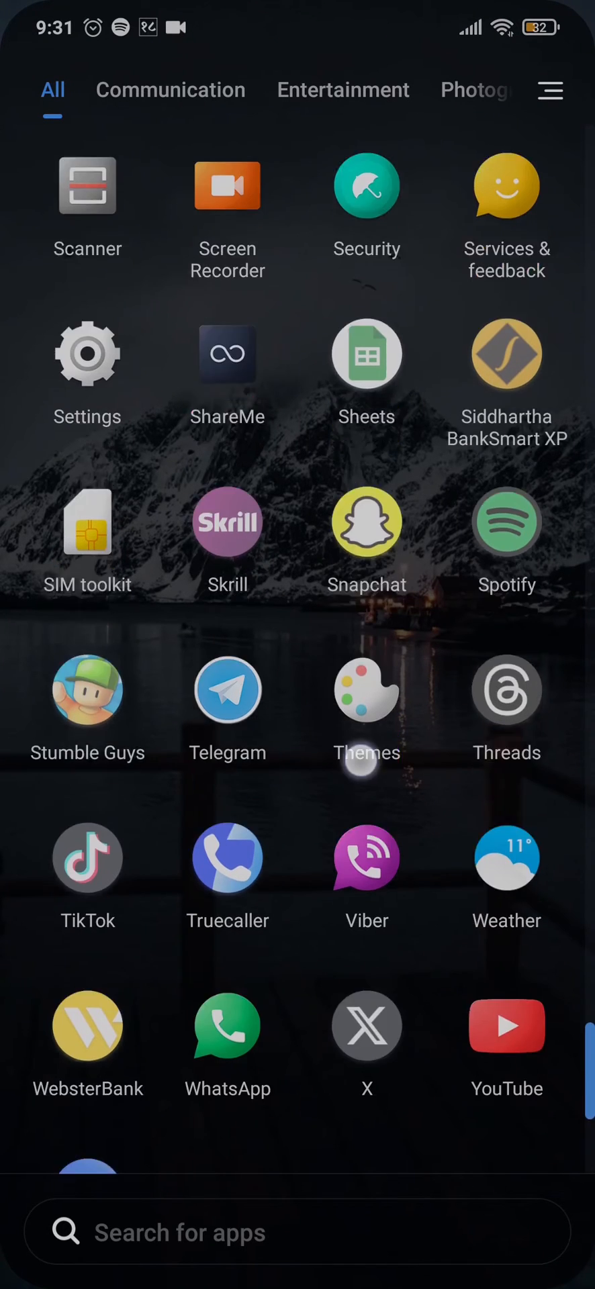
# Launch Spotify from the app drawer so its home feed shows.
pyautogui.click(507, 521)
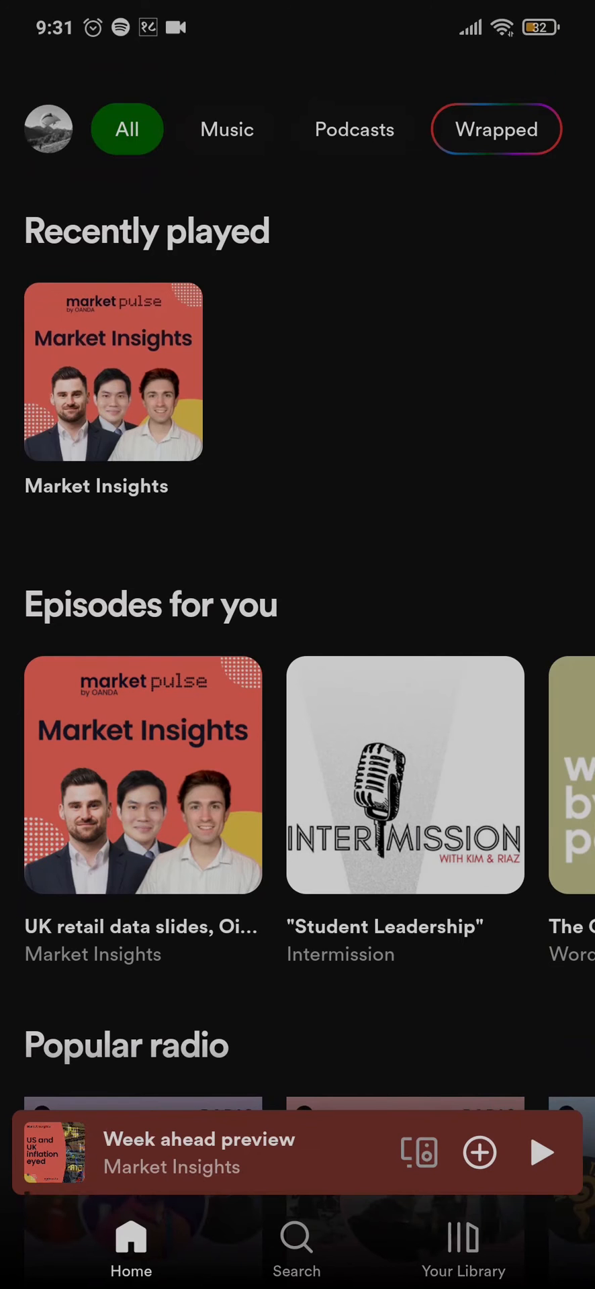
# Reach the Notifications section of Settings via the profile avatar and Settings and privacy.
pyautogui.click(47, 129)
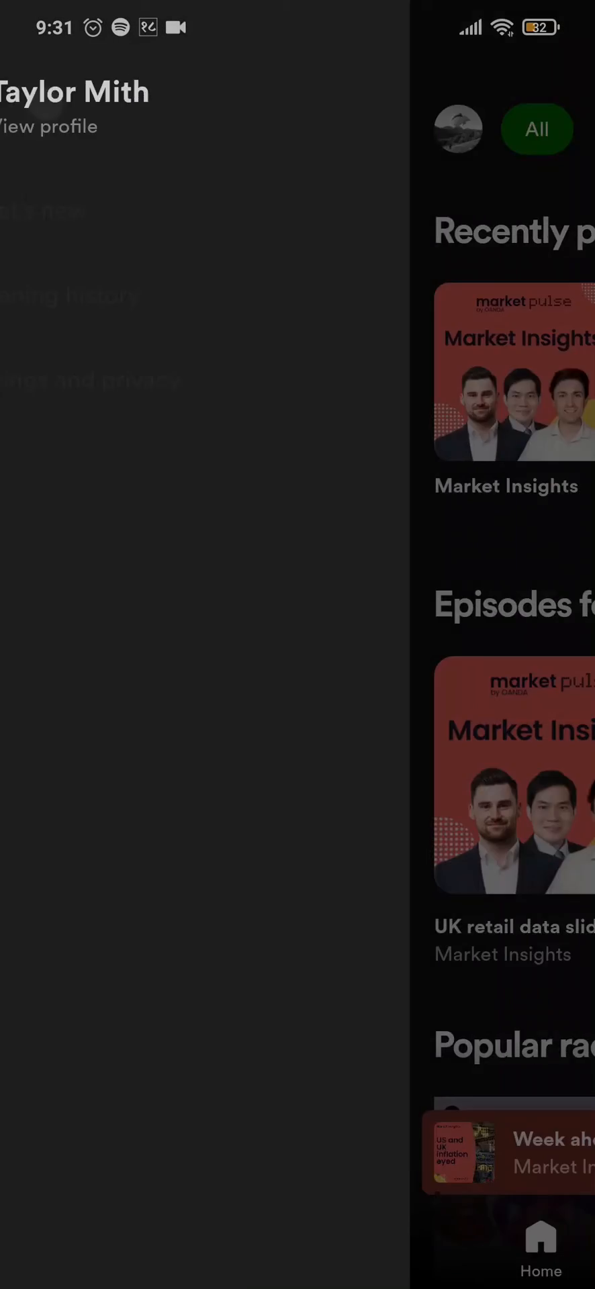
pyautogui.click(90, 380)
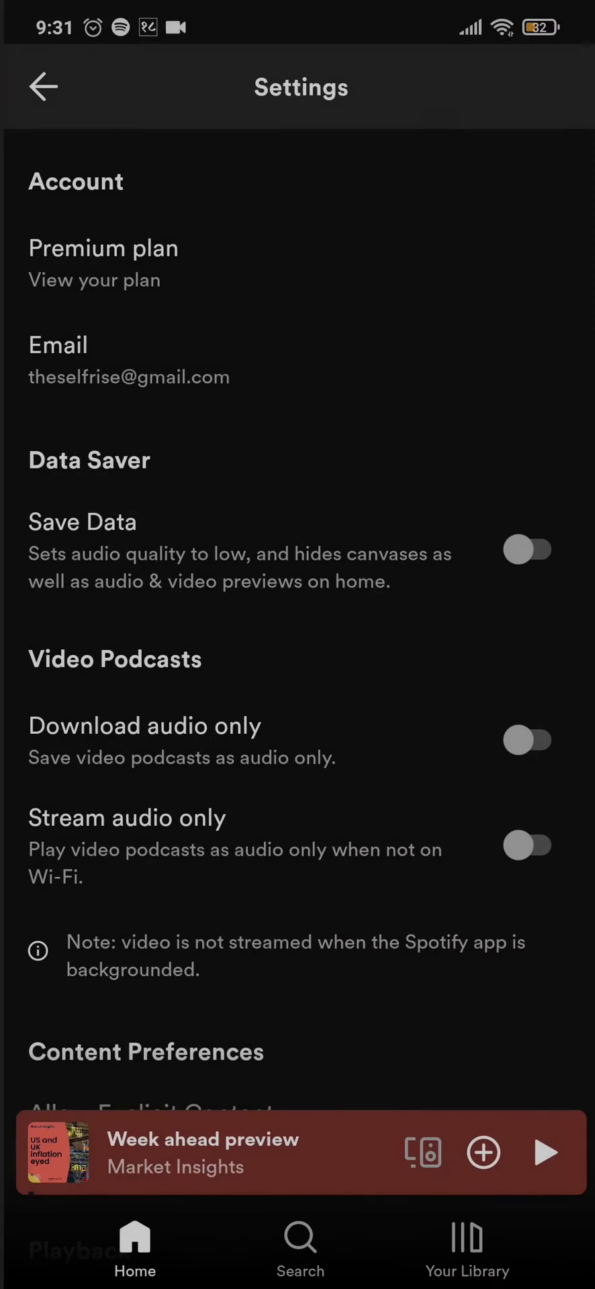
pyautogui.scroll(-3)
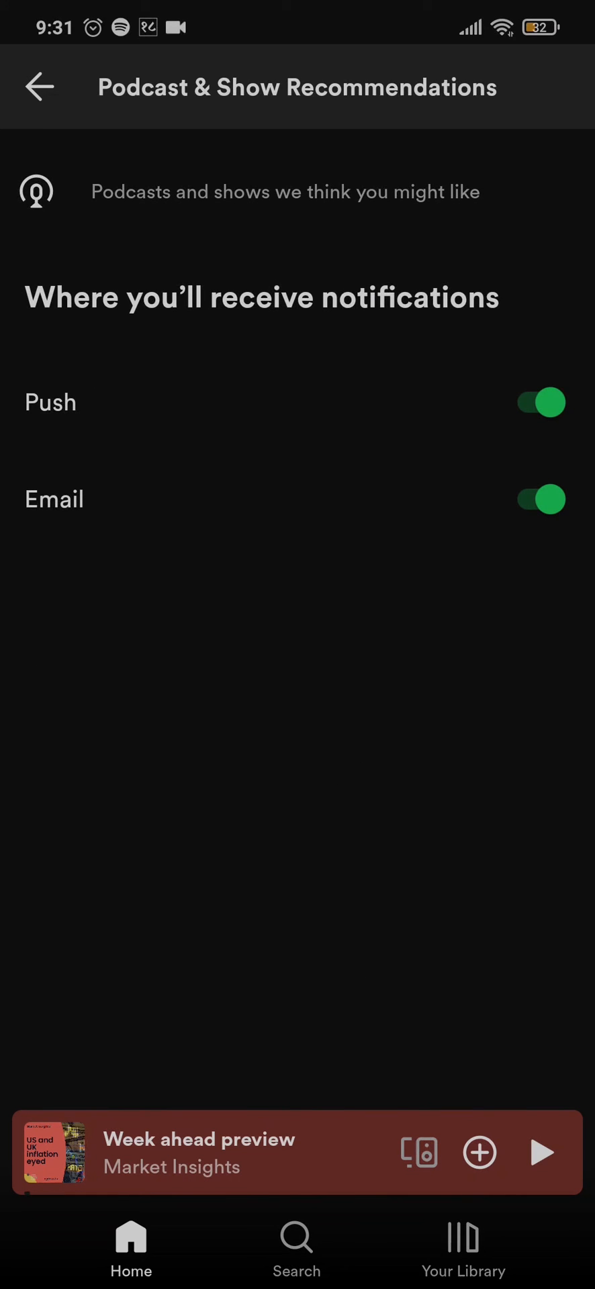
# Check Music & Artist Recommendations has Push and Email on, then return to the app drawer.
pyautogui.click(36, 87)
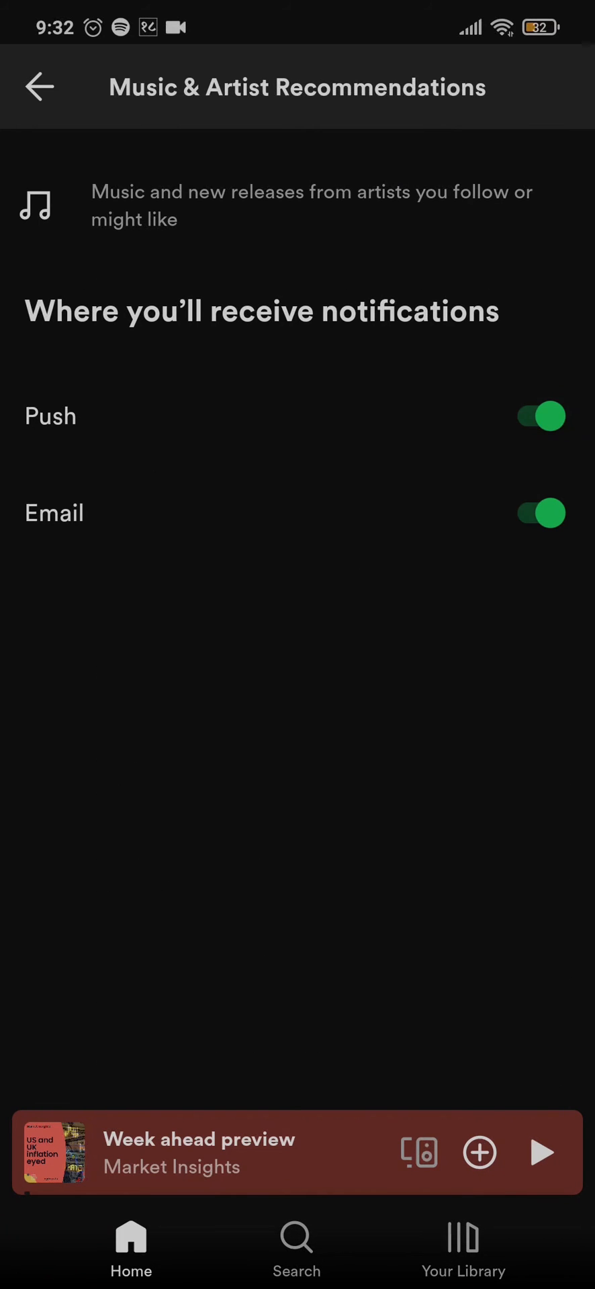
pyautogui.click(37, 86)
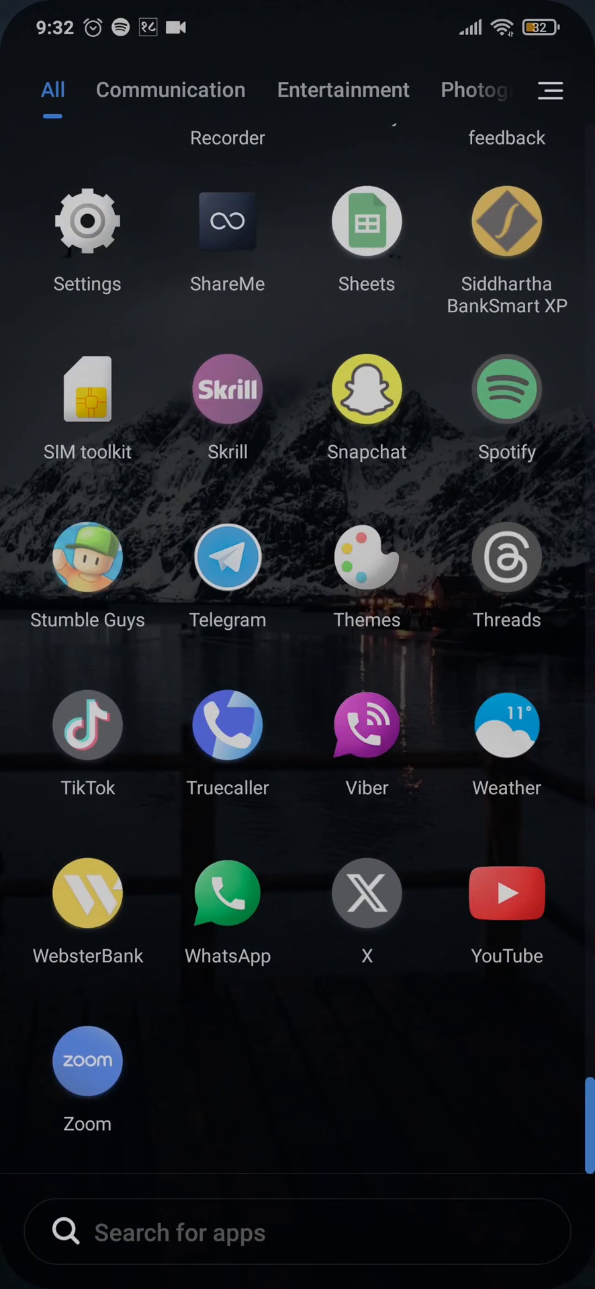
pyautogui.scroll(3)
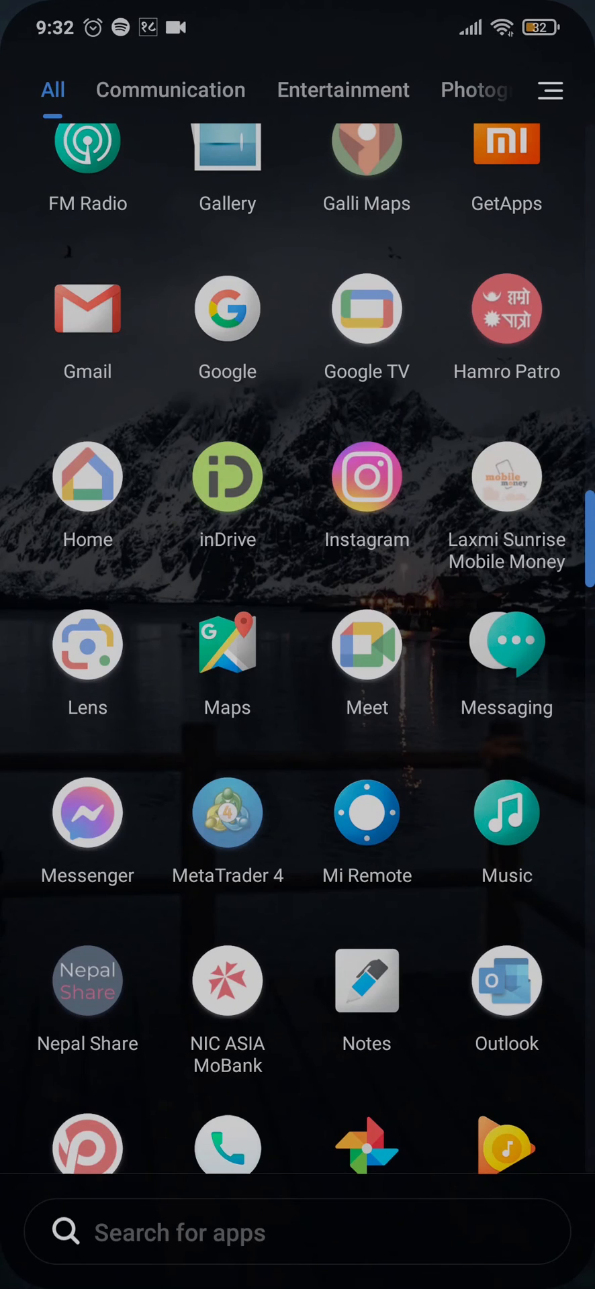